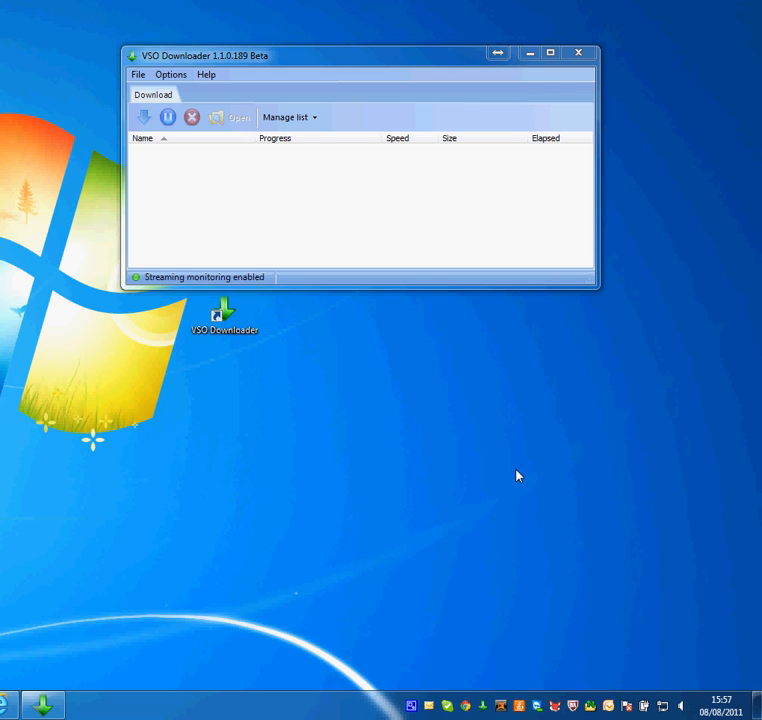
{"action": "mouse_move", "coordinate": [568, 442]}
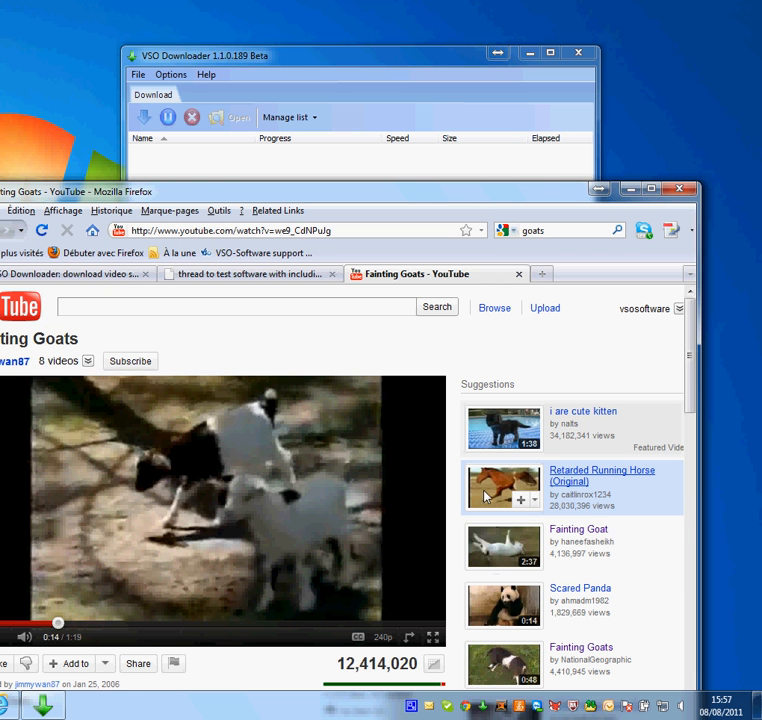
{"action": "left_click", "coordinate": [600, 476]}
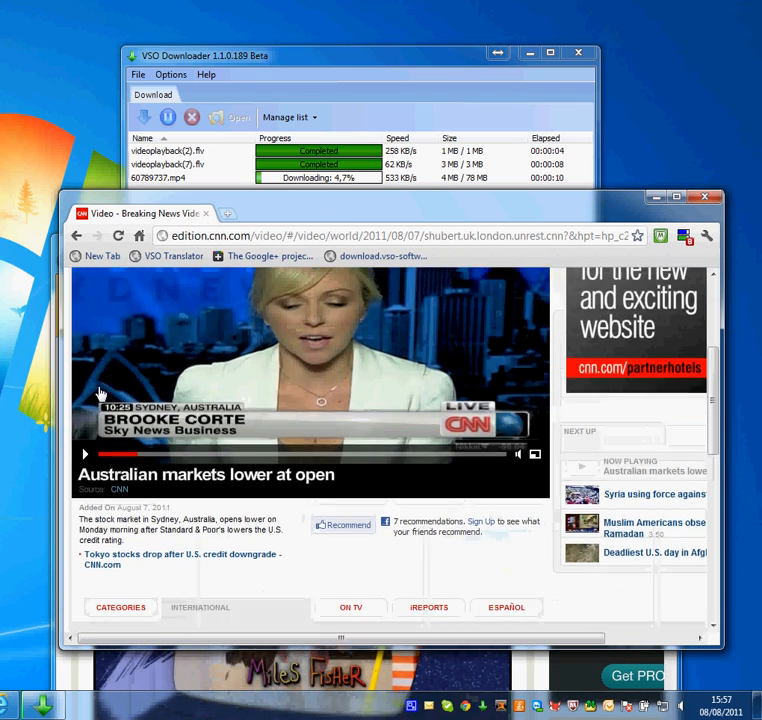
Step: Scroll down the CNN video page while VSO Downloader captures its mp4 stream
{"action": "scroll", "scroll_direction": "down", "scroll_amount": 3}
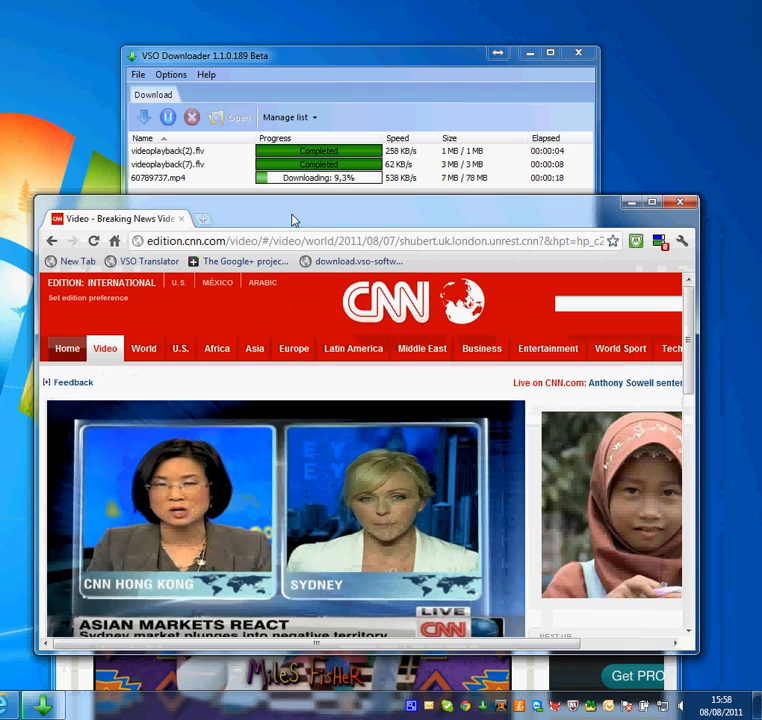
{"action": "scroll", "scroll_direction": "down", "scroll_amount": 3}
{"action": "type", "text": "the video"}
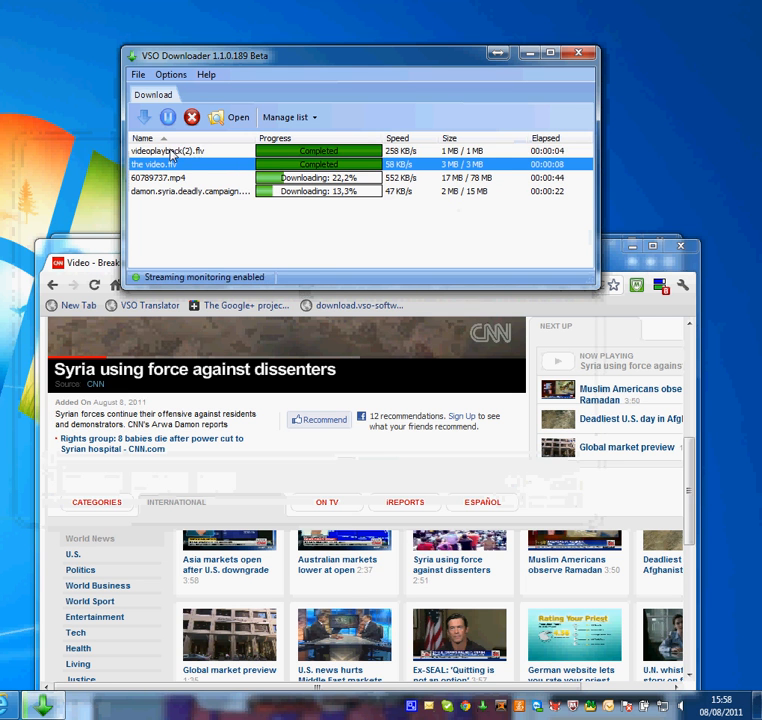
Step: Open the folder holding the first captured video in Windows Explorer
{"action": "right_click", "coordinate": [176, 152]}
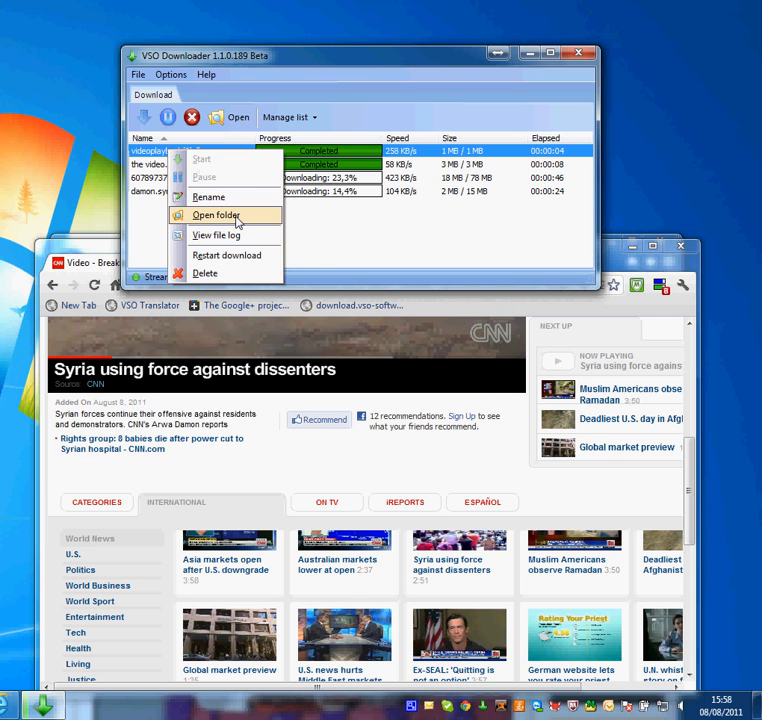
{"action": "left_click", "coordinate": [216, 216]}
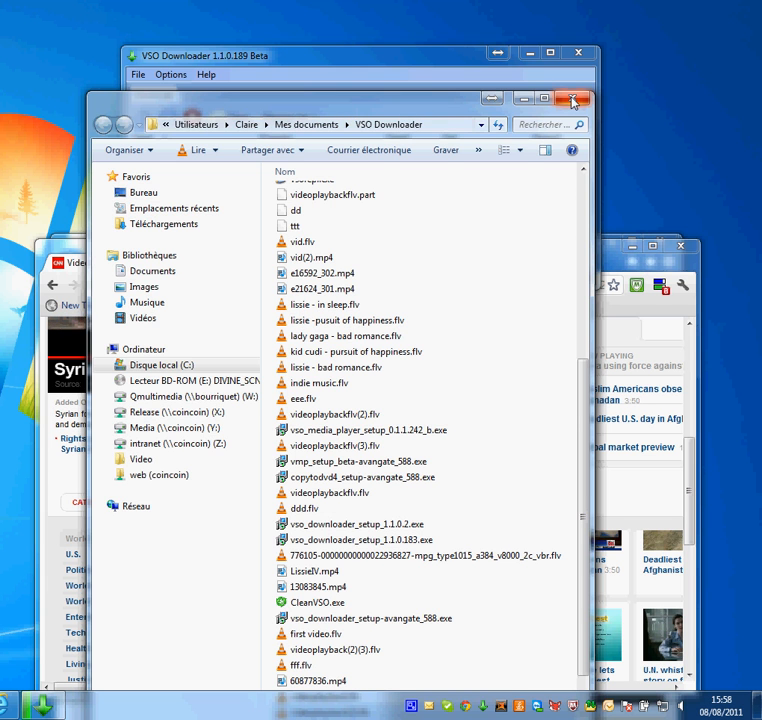
Step: Close the output folder window and bring up VSO Downloader's File menu
{"action": "left_click", "coordinate": [172, 74]}
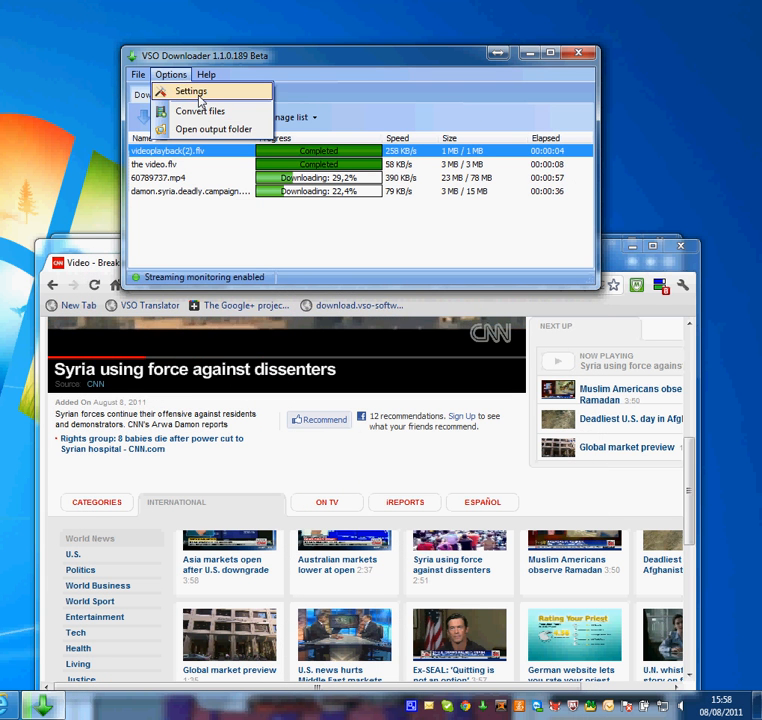
{"action": "left_click", "coordinate": [190, 92]}
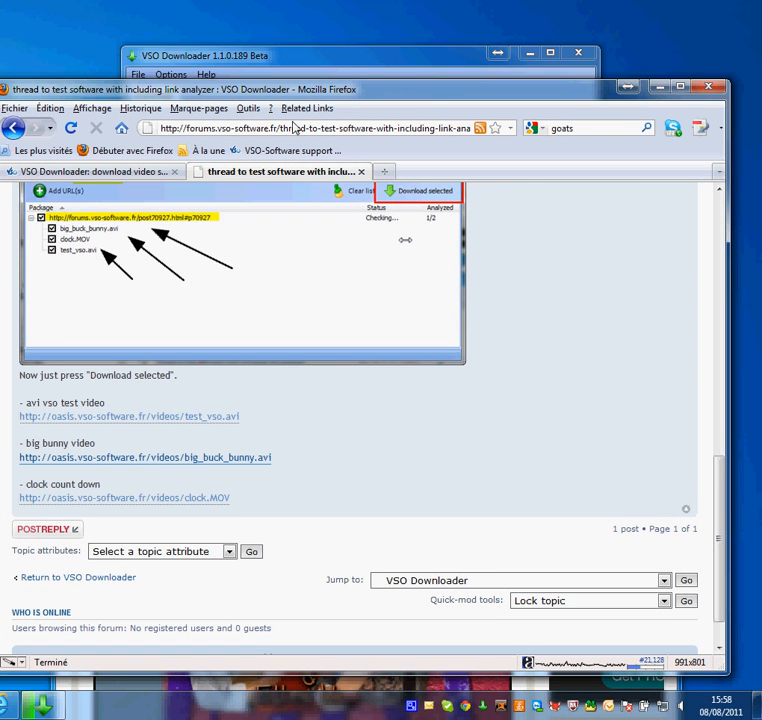
{"action": "mouse_move", "coordinate": [64, 420]}
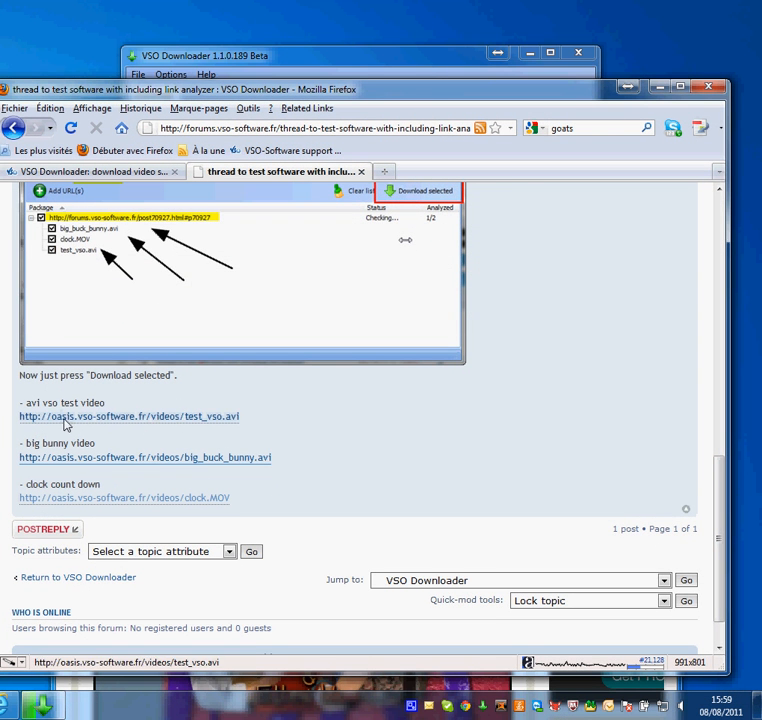
{"action": "mouse_move", "coordinate": [120, 480]}
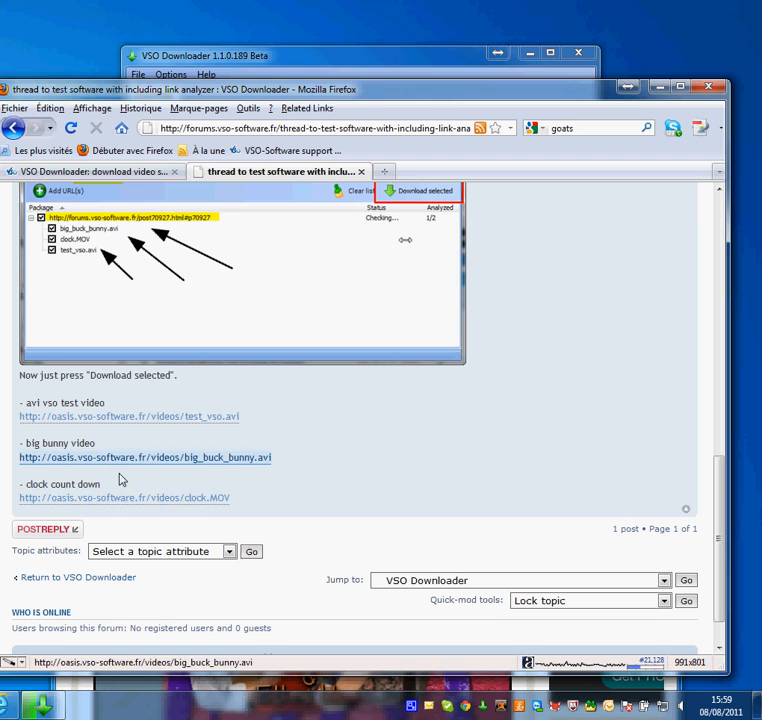
{"action": "mouse_move", "coordinate": [268, 458]}
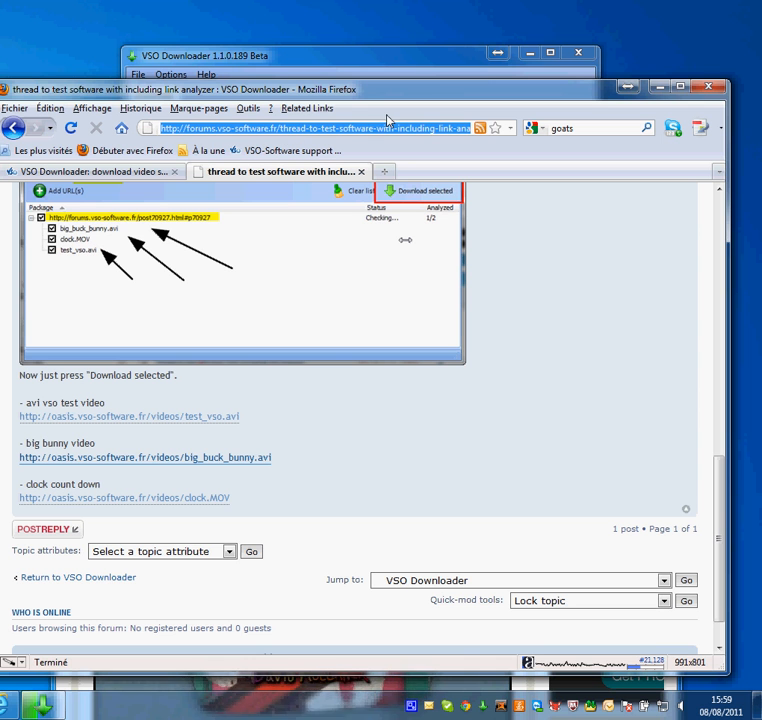
{"action": "mouse_move", "coordinate": [372, 128]}
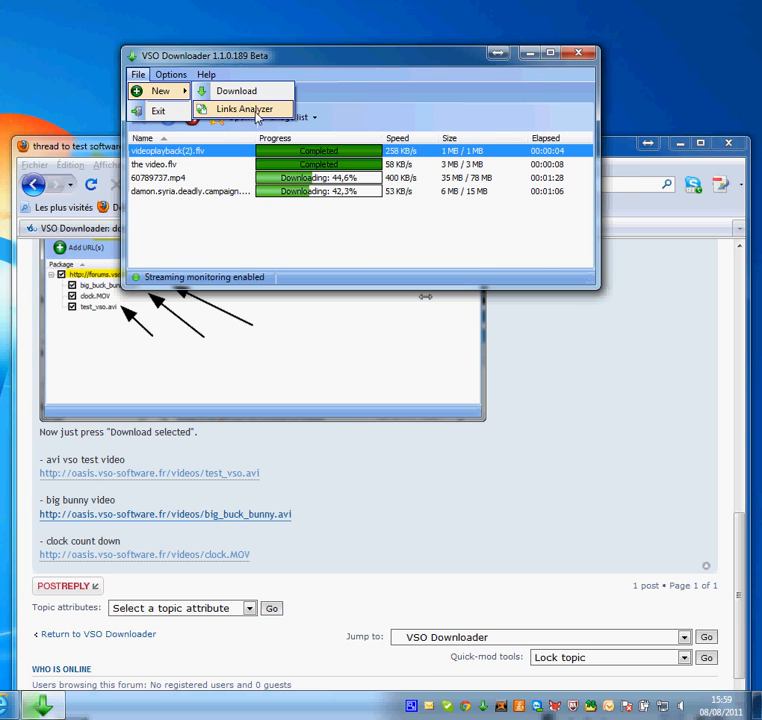
Step: Start a new Links Analyzer with the forum thread URL in the Add URL(s) box
{"action": "left_click", "coordinate": [240, 102]}
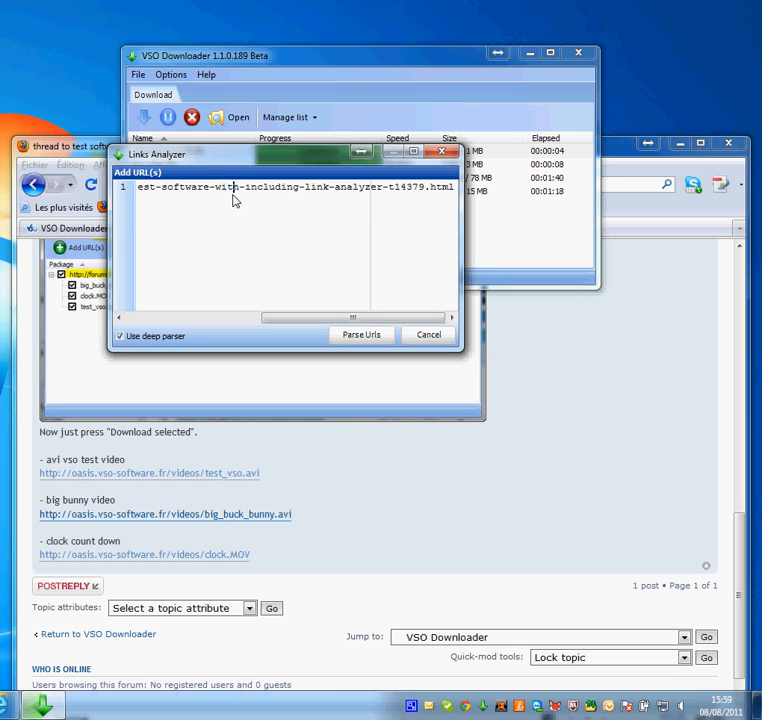
{"action": "mouse_move", "coordinate": [282, 198]}
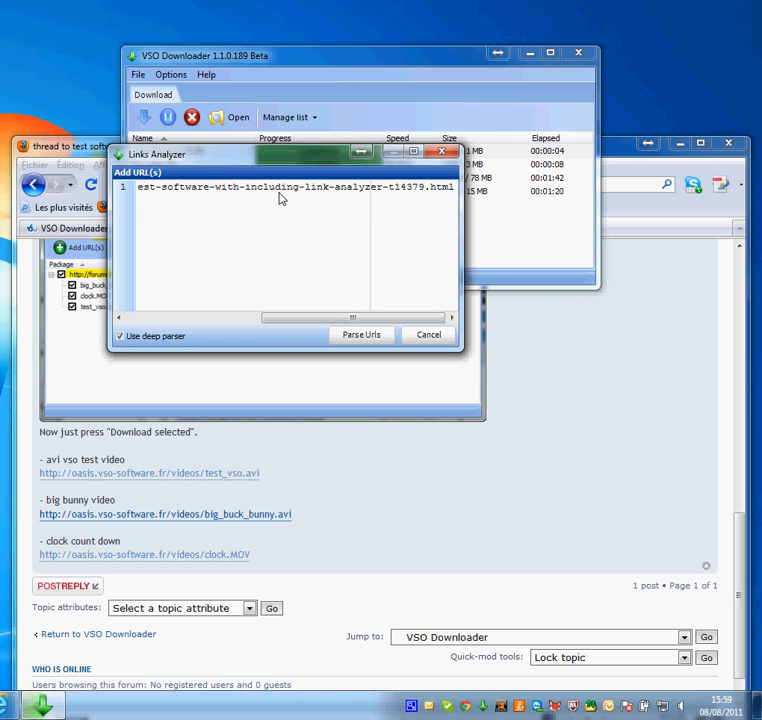
{"action": "mouse_move", "coordinate": [266, 206]}
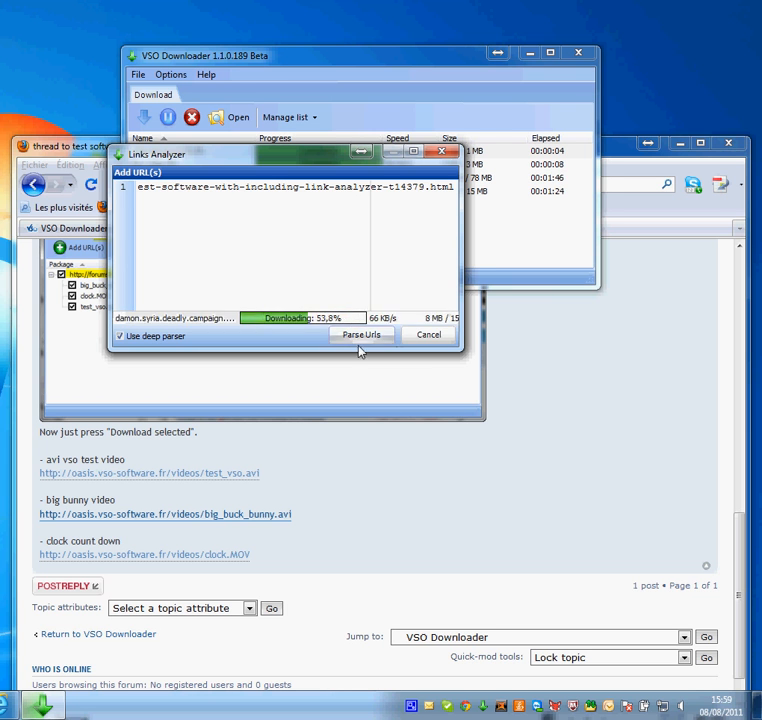
Step: Parse the URL and download big_buck_bunny.avi, clock.MOV and test_vso.avi from the thread
{"action": "left_click", "coordinate": [362, 334]}
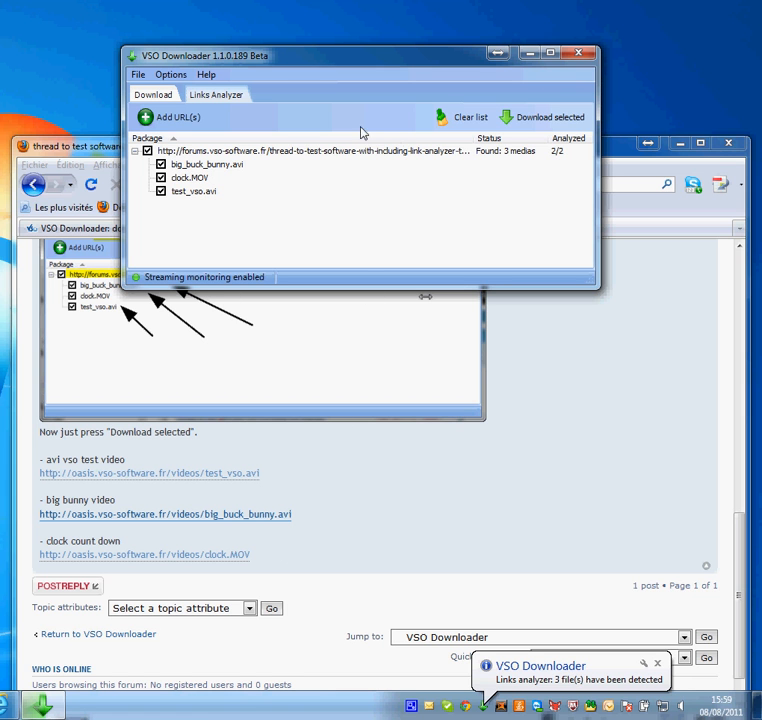
{"action": "left_click", "coordinate": [162, 180]}
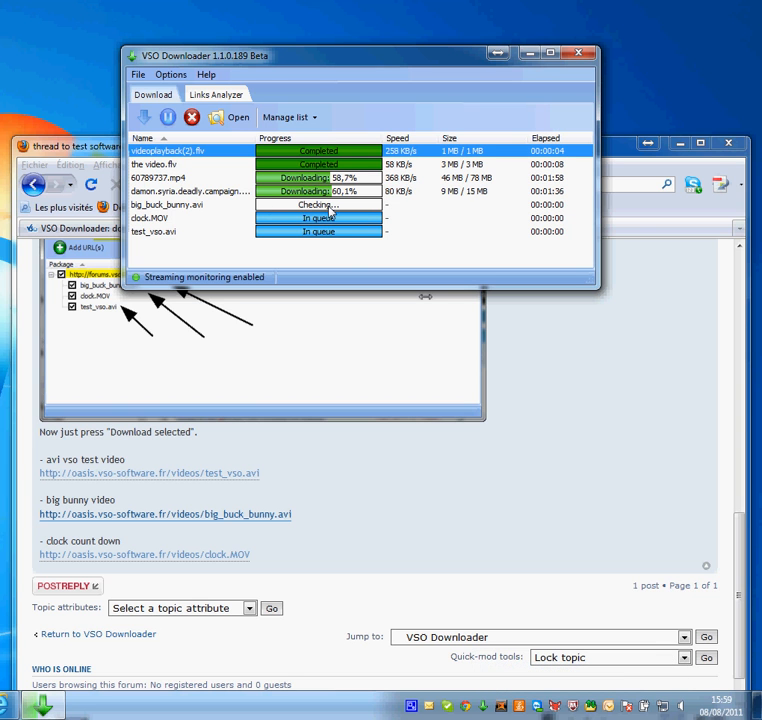
{"action": "mouse_move", "coordinate": [344, 244]}
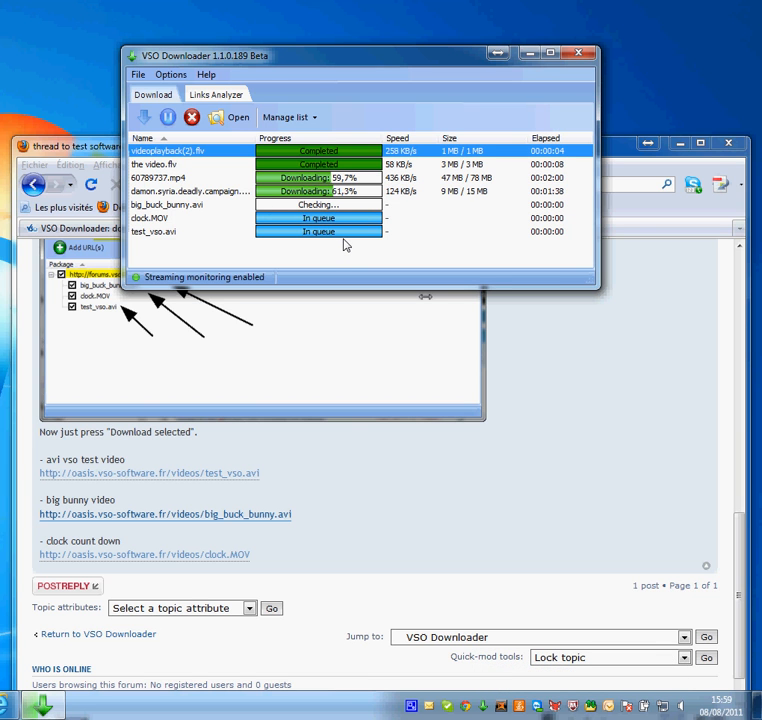